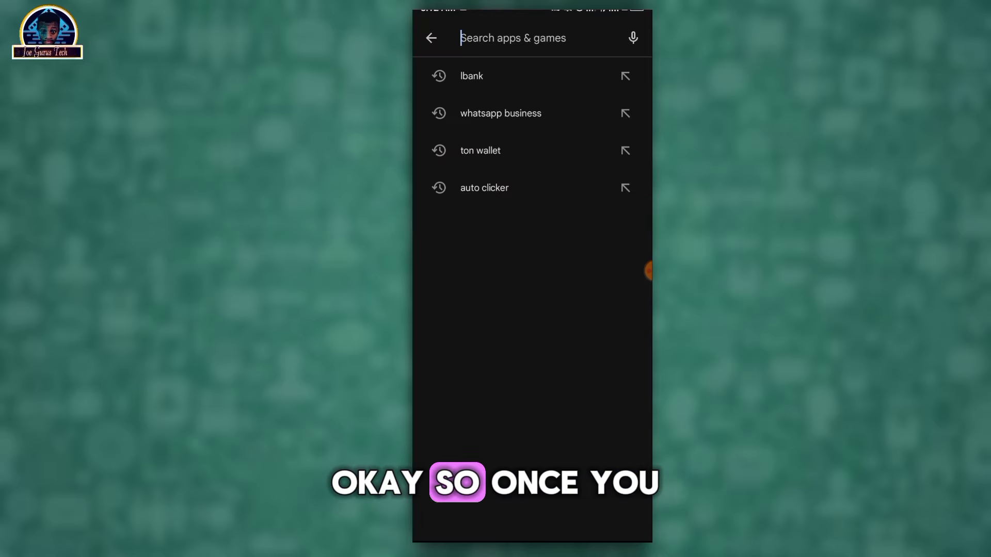
Search the Play Store for 'whatsapp app' and open the WhatsApp Messenger listing.
{"action": "type", "text": "wh"}
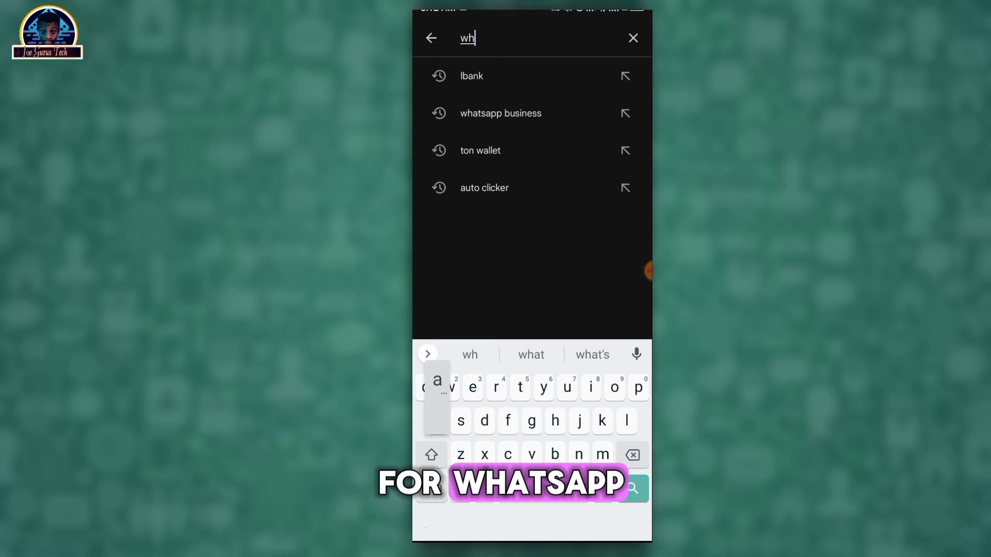
{"action": "type", "text": "Whatsapp"}
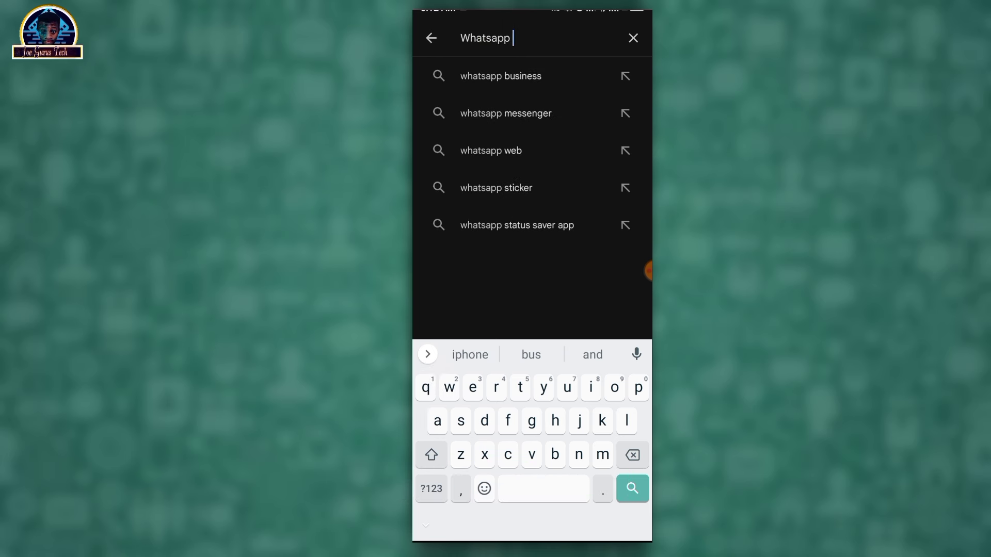
{"action": "type", "text": "a"}
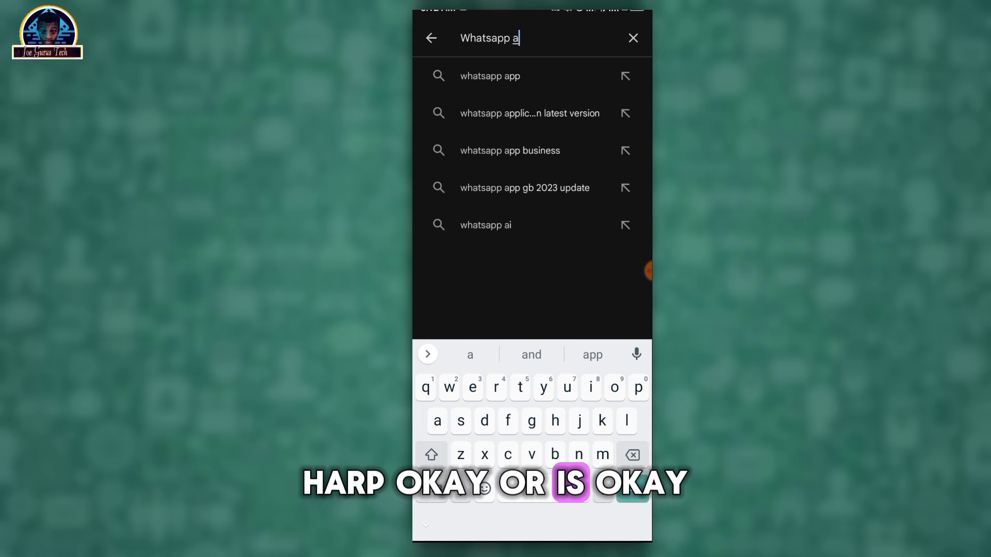
{"action": "left_click", "coordinate": [490, 75]}
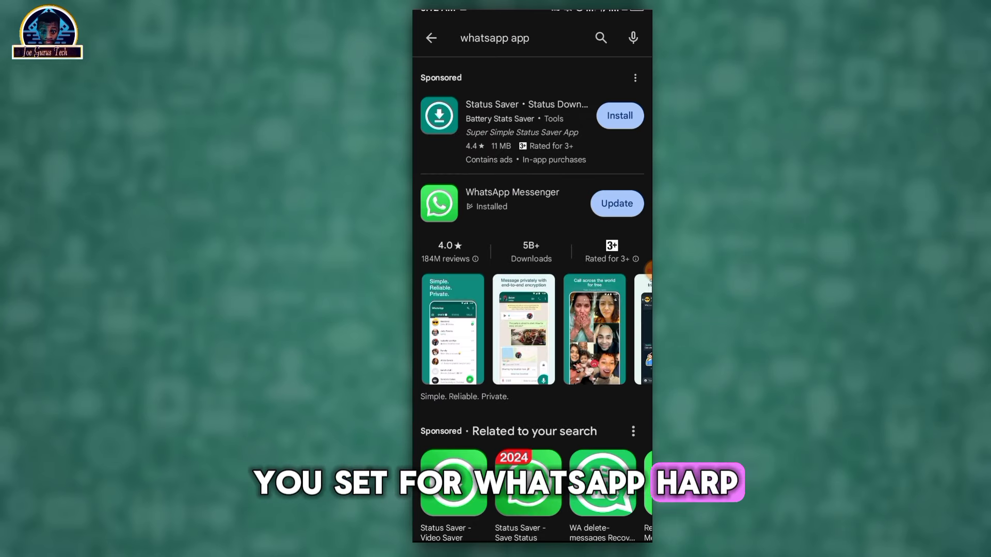
{"action": "left_click", "coordinate": [511, 203]}
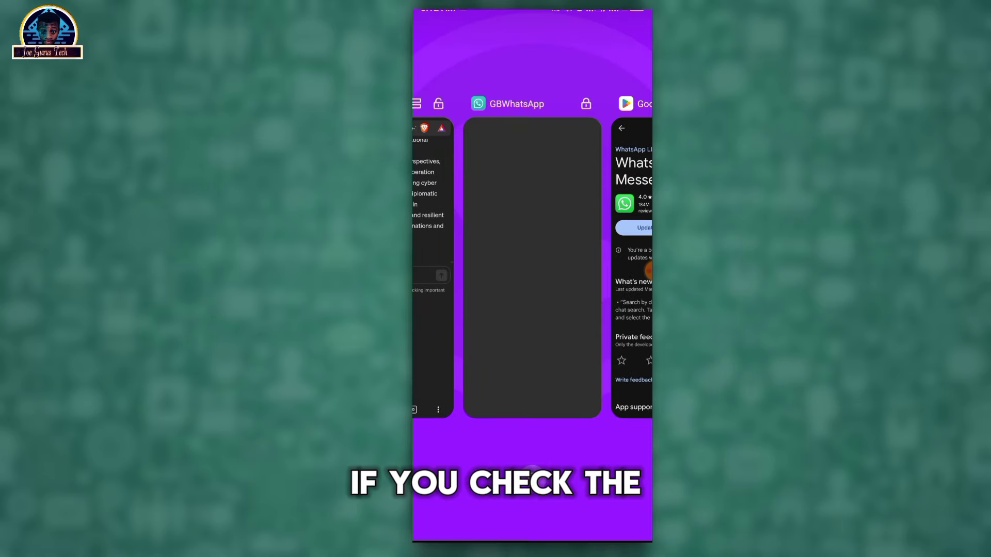
Return to the WhatsApp Messenger page and scroll down to the beta tester section.
{"action": "left_click", "coordinate": [532, 269]}
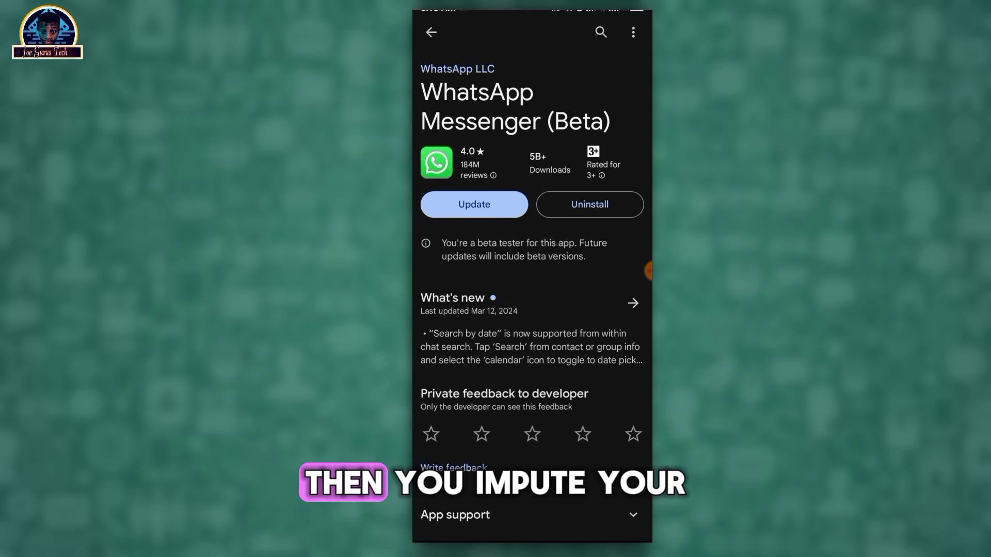
{"action": "scroll", "scroll_direction": "down", "scroll_amount": 3}
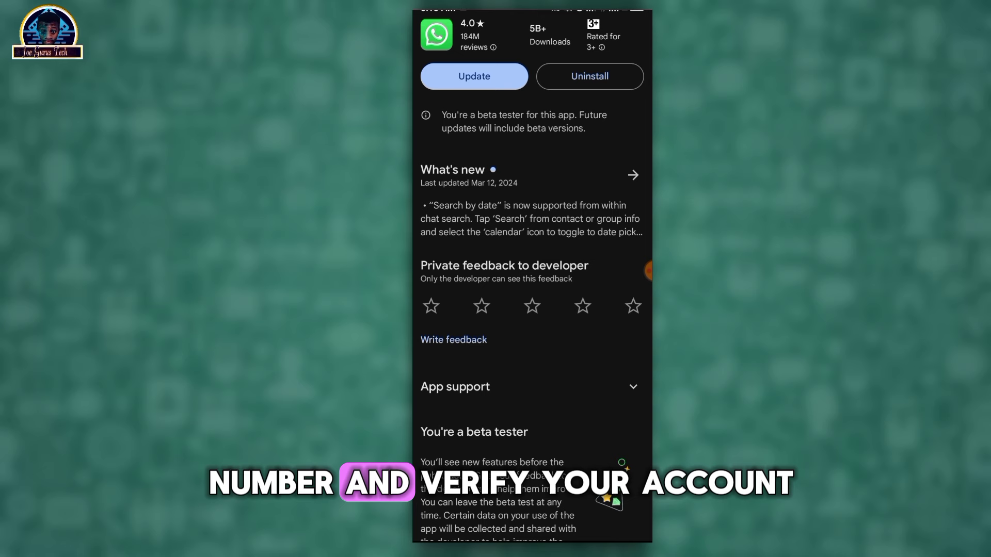
{"action": "scroll", "scroll_direction": "down", "scroll_amount": 3}
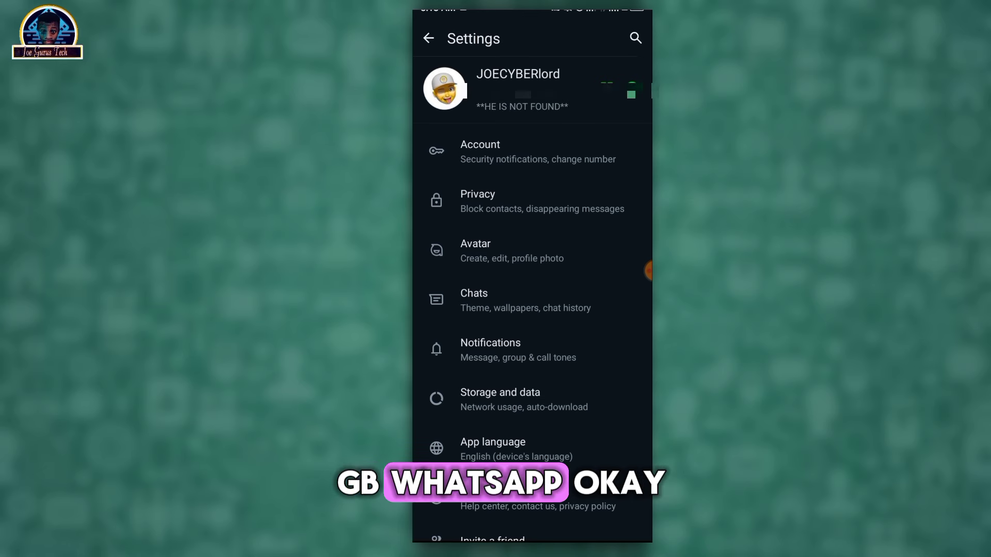
Review the account switcher in WhatsApp Settings, then go back to the home screen.
{"action": "scroll", "scroll_direction": "up", "scroll_amount": 3}
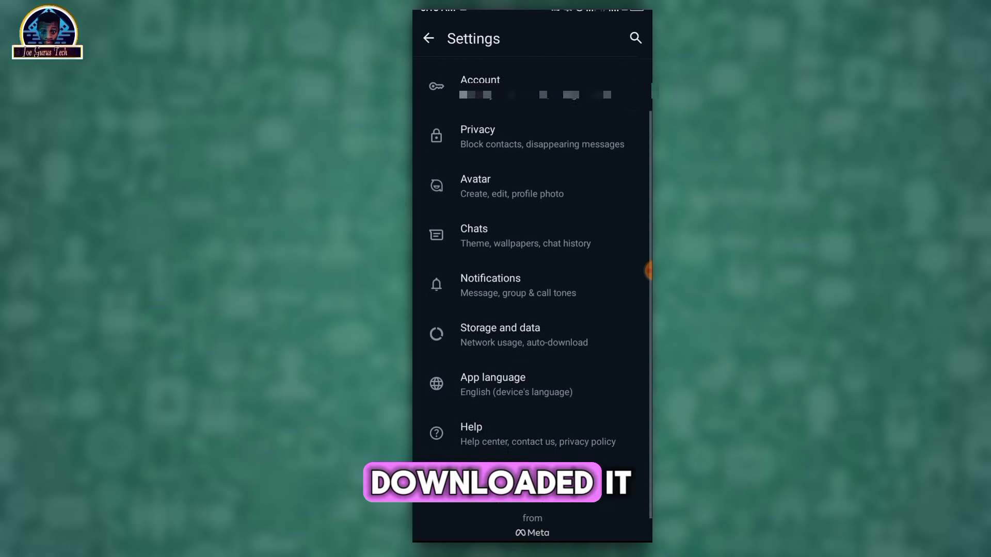
{"action": "scroll", "scroll_direction": "down", "scroll_amount": 3}
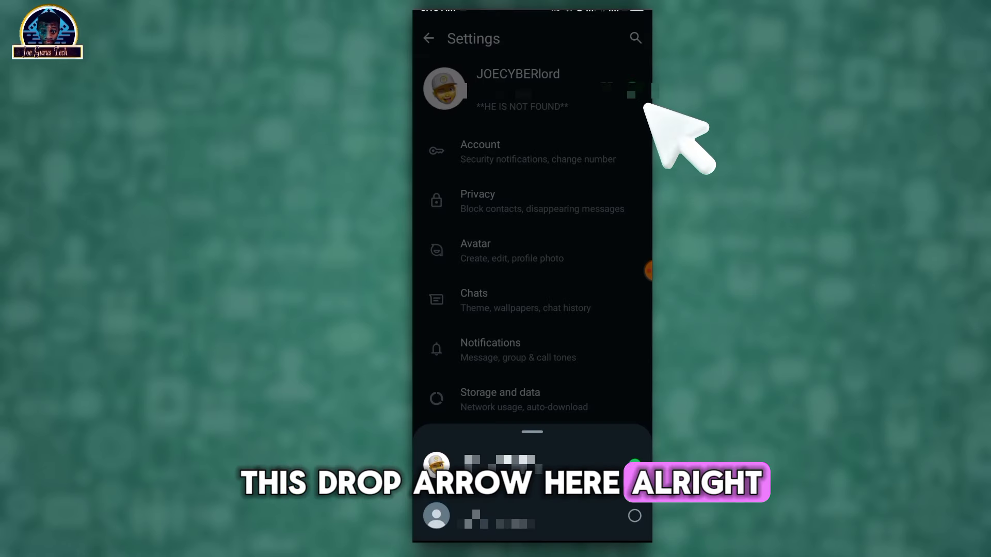
{"action": "mouse_move", "coordinate": [679, 135]}
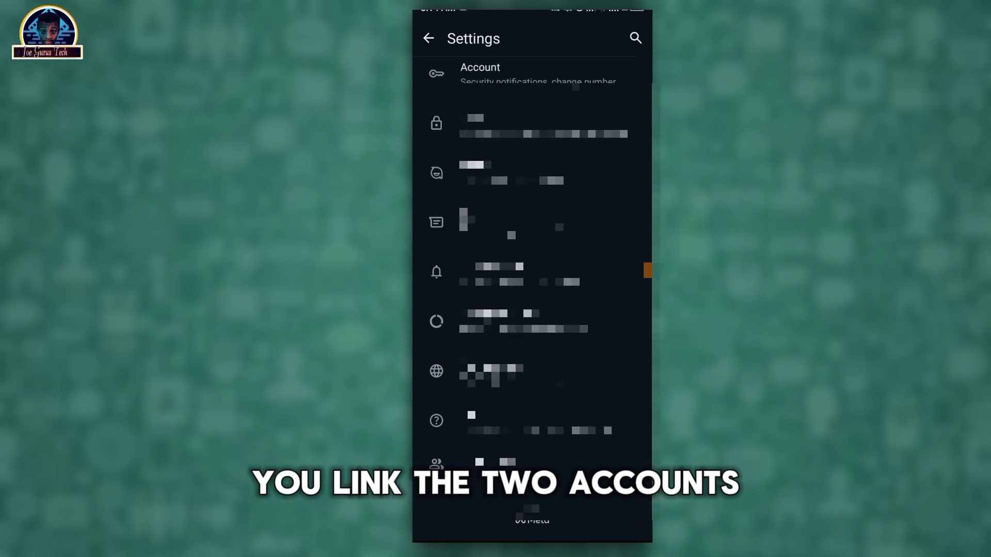
{"action": "left_click", "coordinate": [428, 38]}
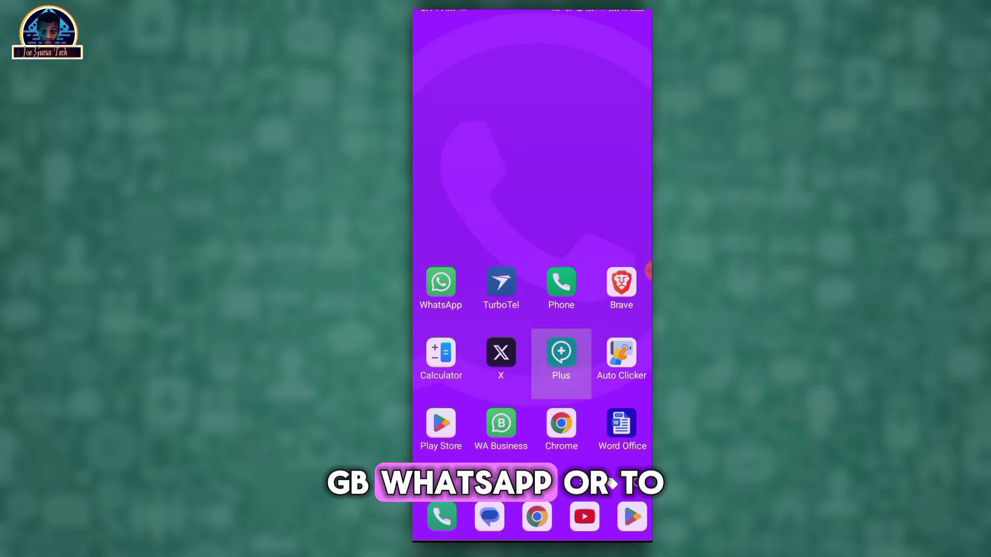
Open the app drawer and scroll the app list down to apps starting with C and D.
{"action": "scroll", "scroll_direction": "up", "scroll_amount": 3}
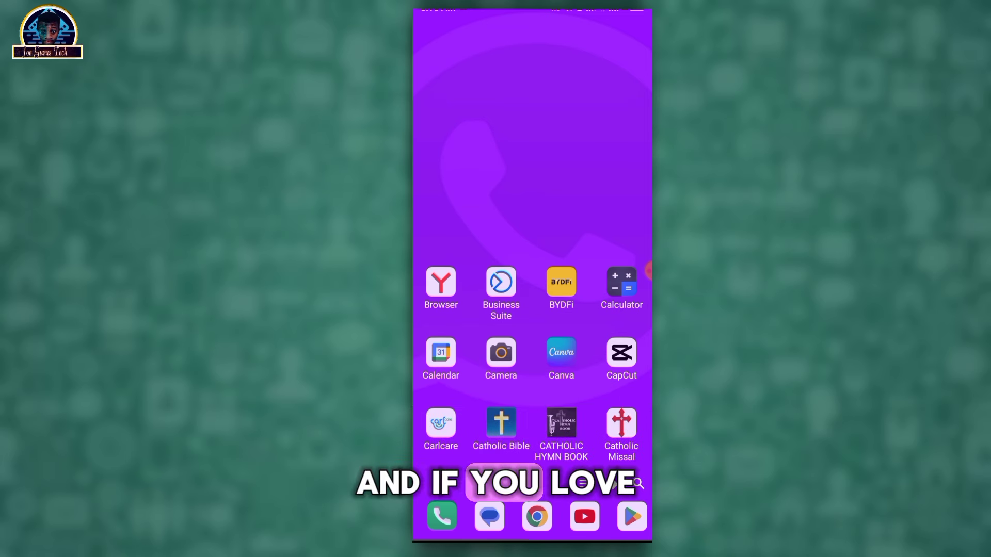
{"action": "scroll", "scroll_direction": "up", "scroll_amount": 3}
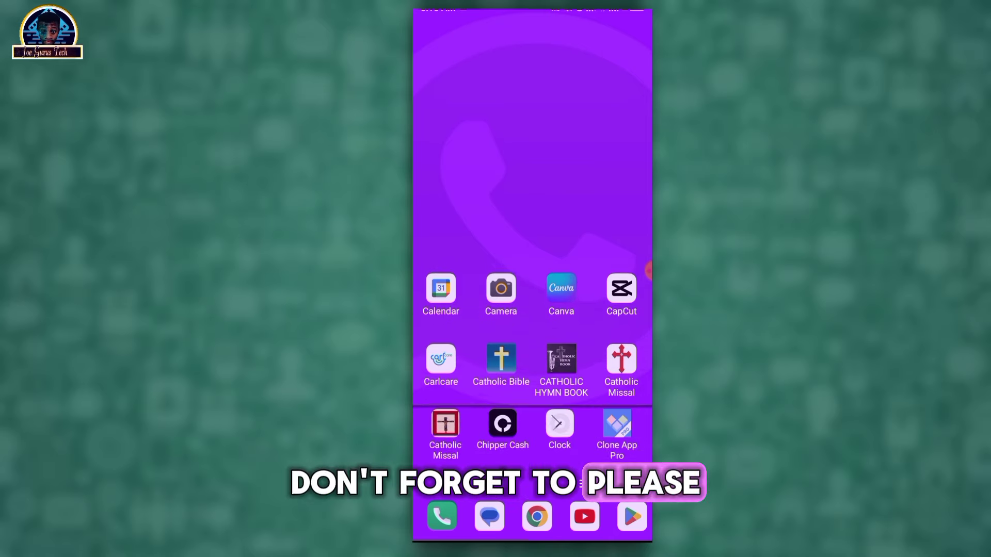
{"action": "scroll", "scroll_direction": "up", "scroll_amount": 3}
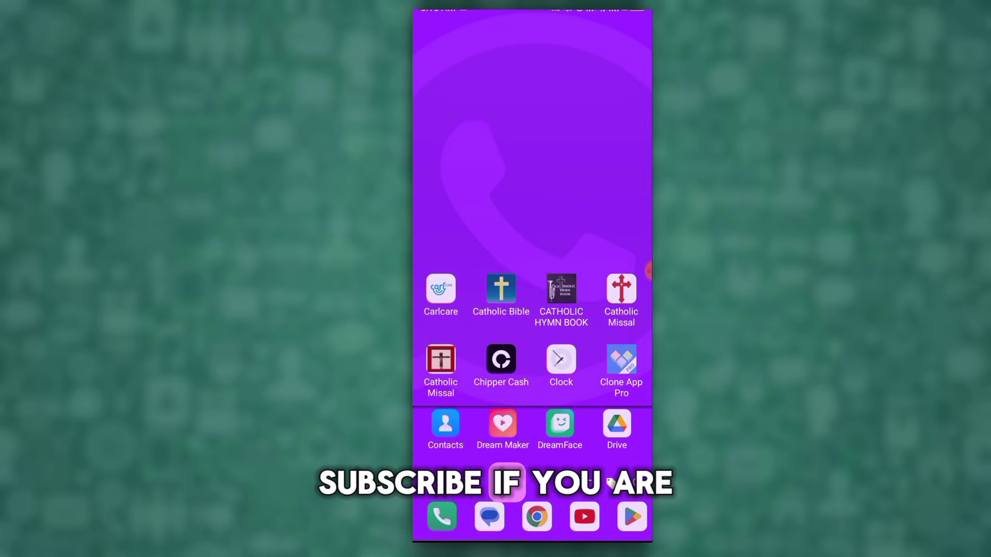